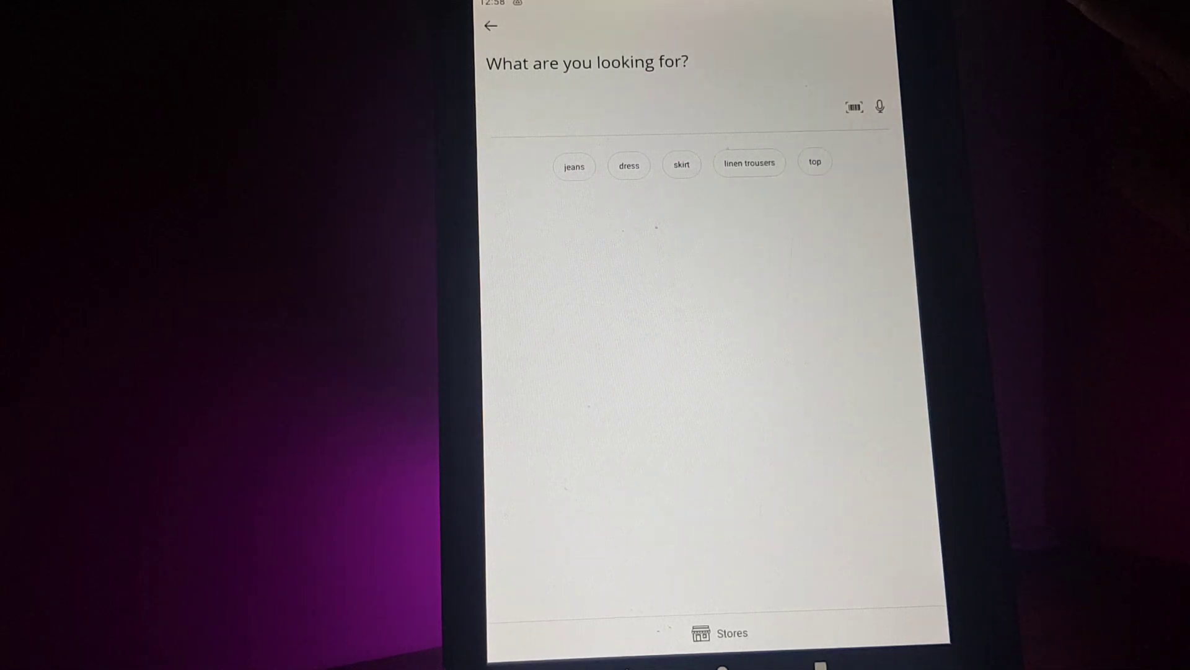
Open Scan Item Label from the search screen's barcode icon, triggering the camera permission prompt.
{"action": "left_click", "coordinate": [857, 105]}
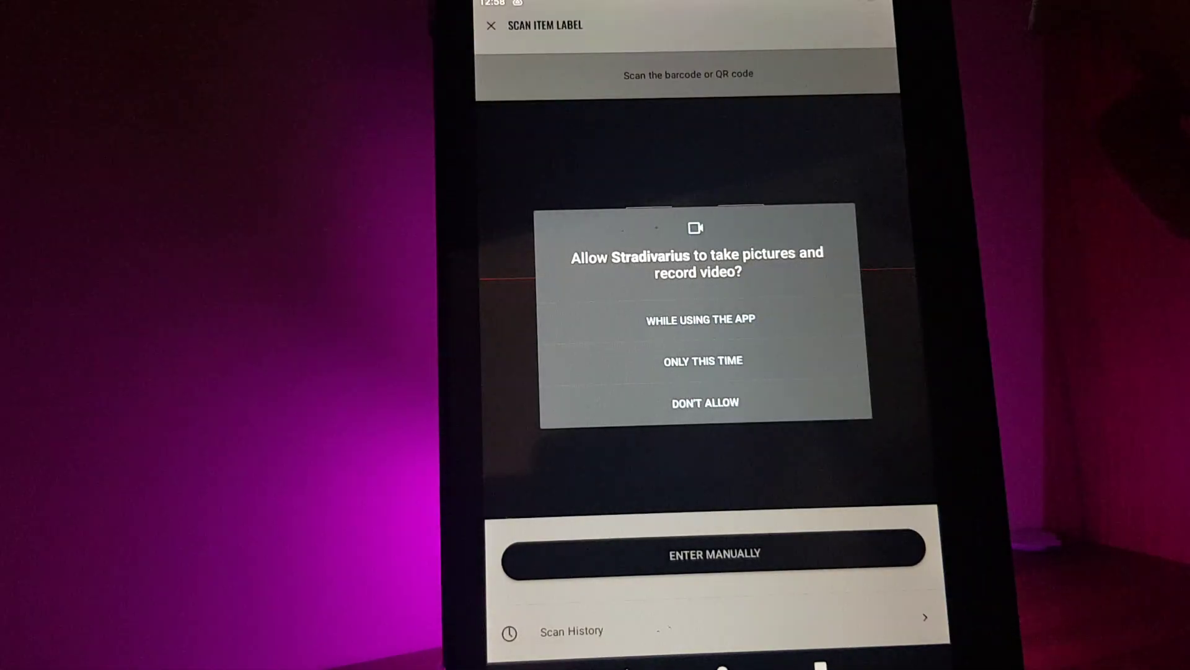